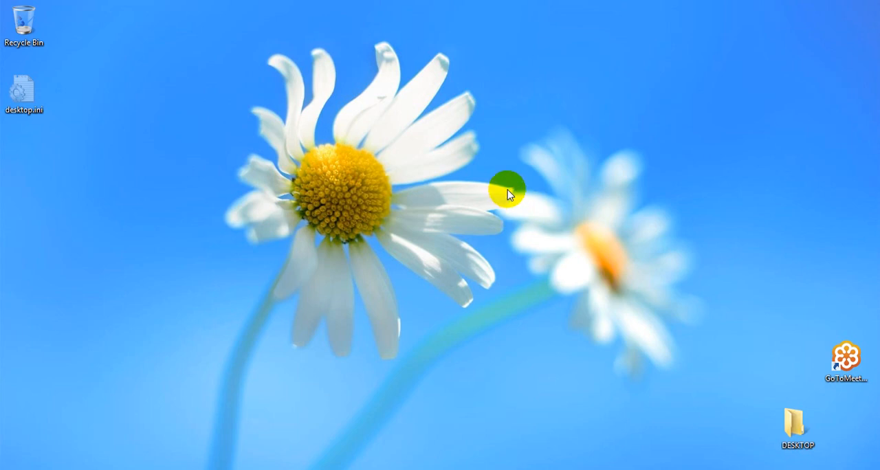
mouse_move(475, 184)
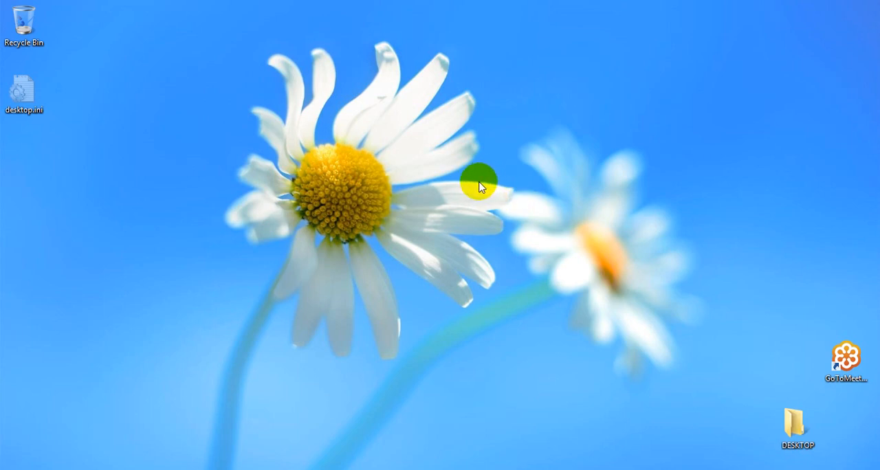
mouse_move(473, 197)
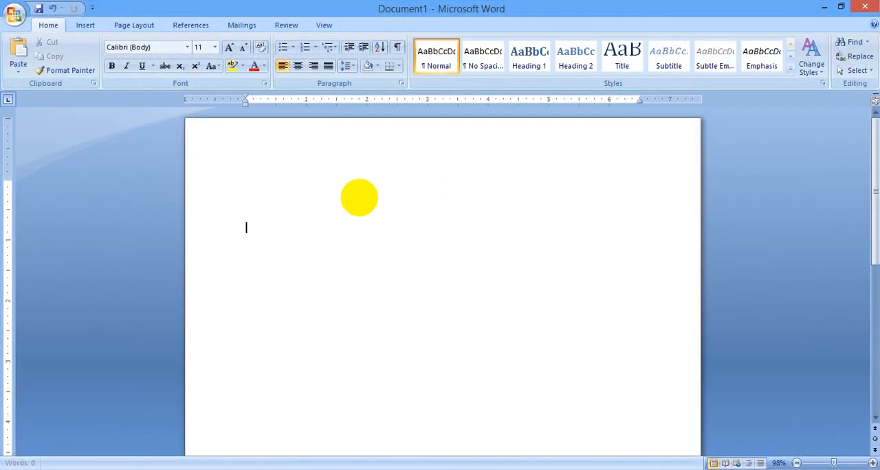
Write the heading 'TDD – Test Driven Development', fixing the misspelled Development
text(TDD -)
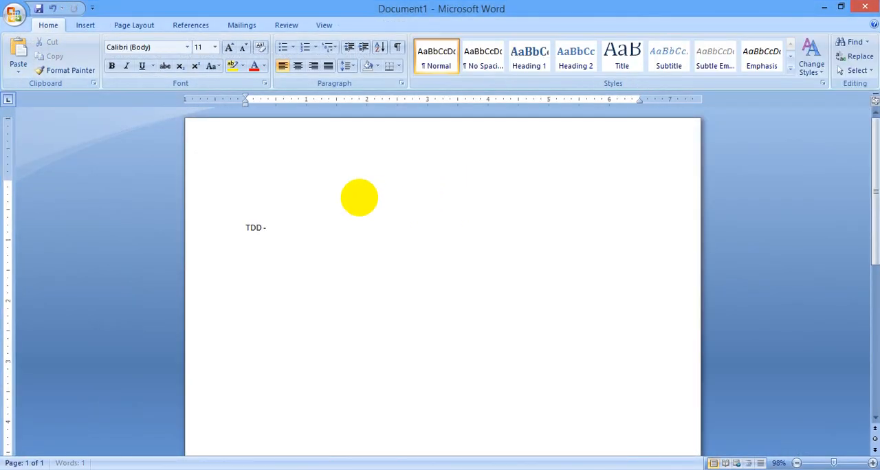
text(Test Driven)
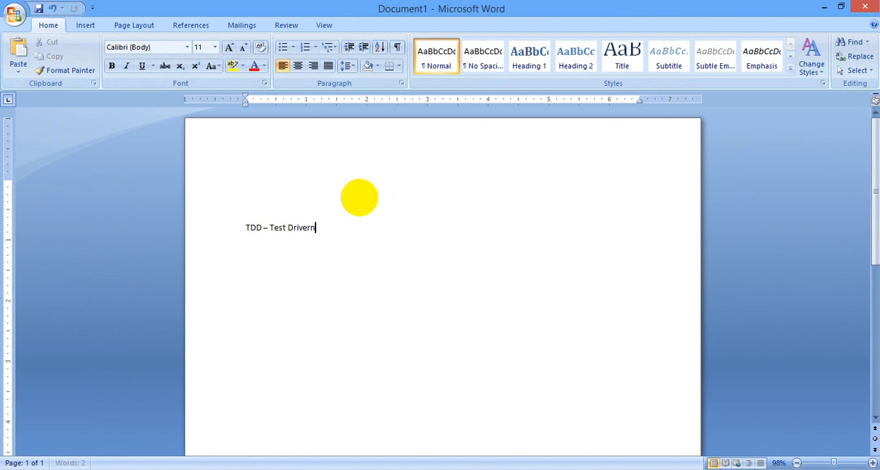
key(BackSpace)
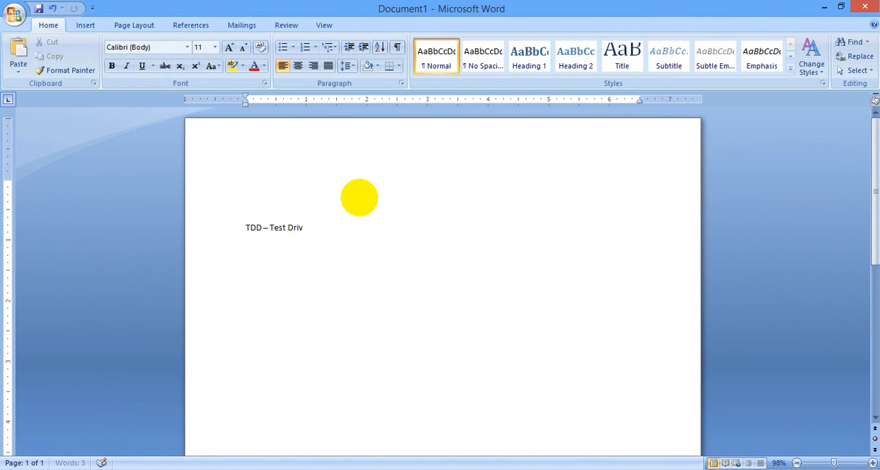
text(en Devel)
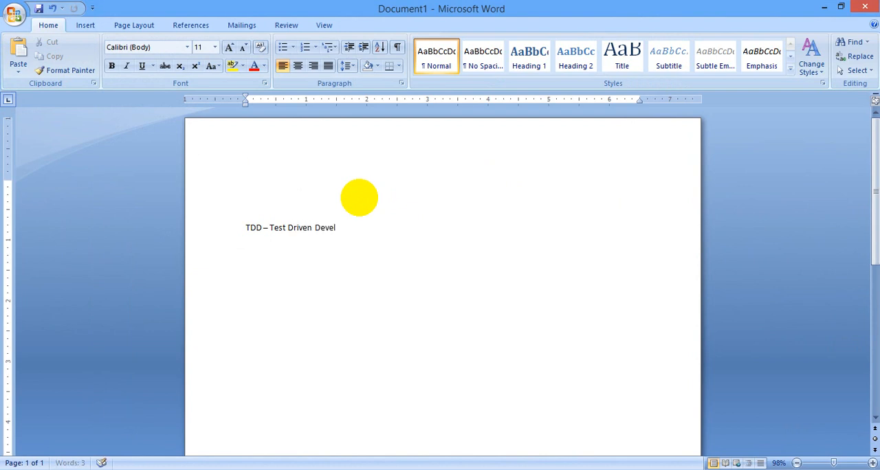
text(opment)
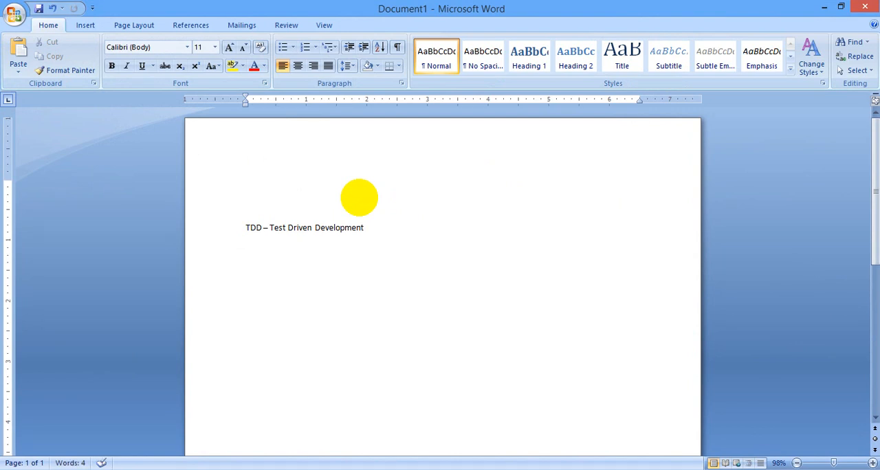
Begin the indented cycle line: write test -> code -> run test -> fail
text(Writing test)
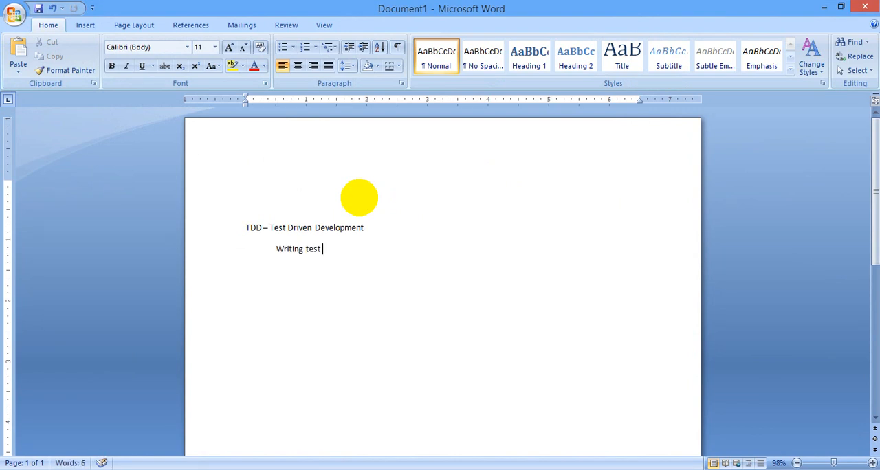
text(->)
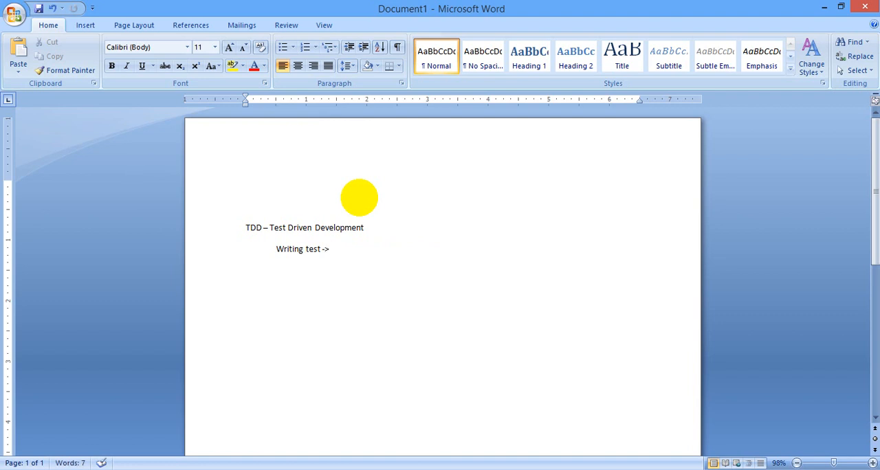
text(code)
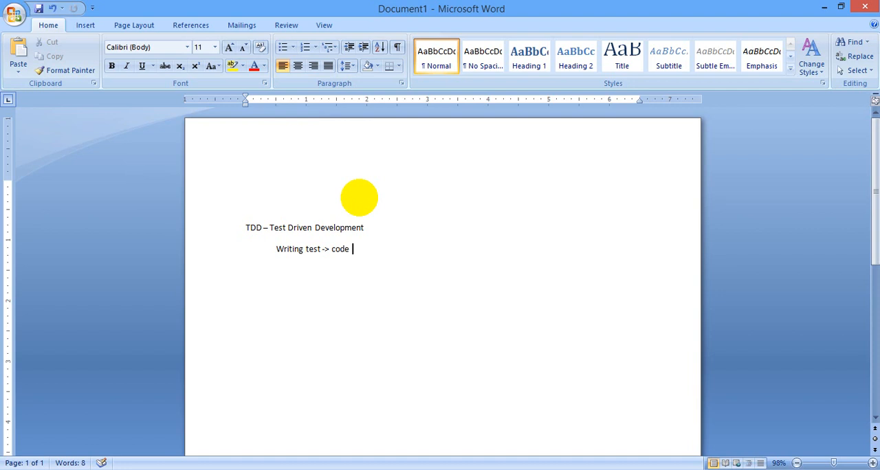
text(-> run)
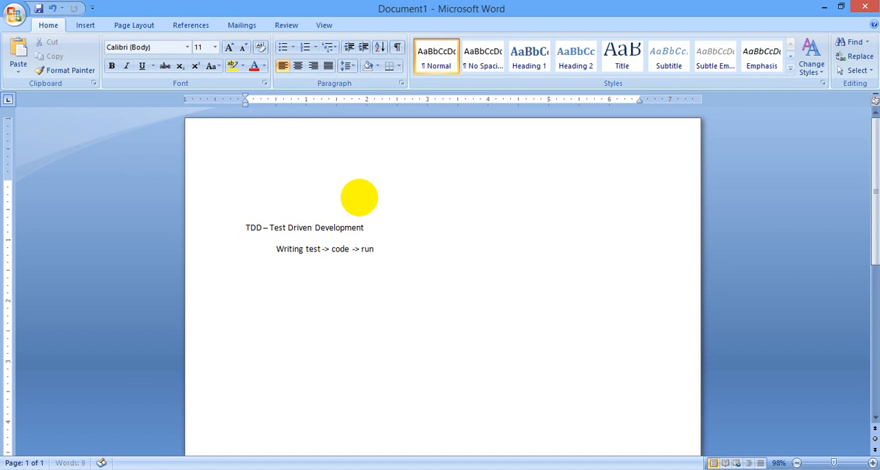
text(test ->)
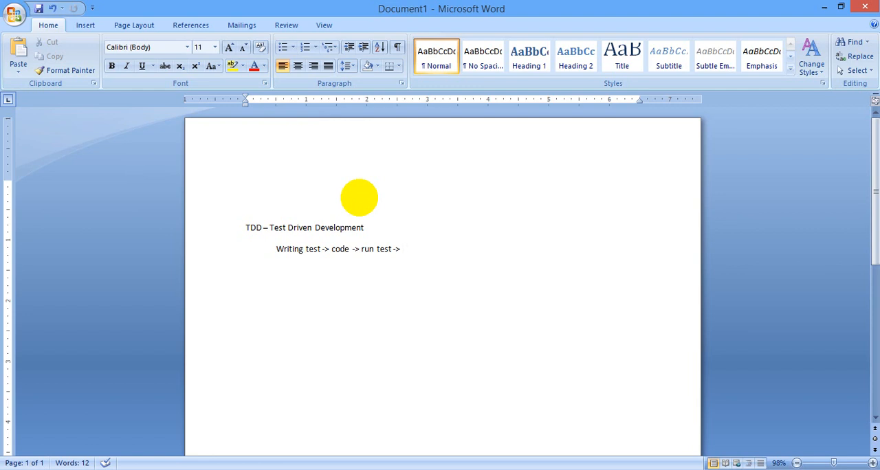
text(fa)
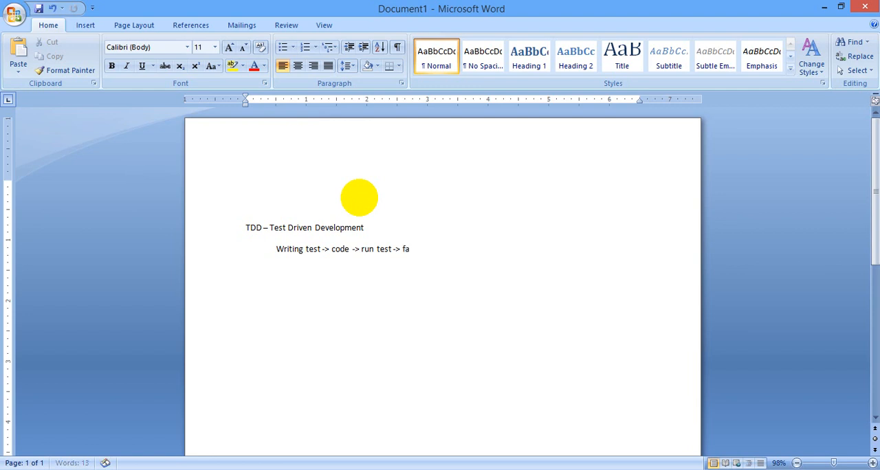
text(il >)
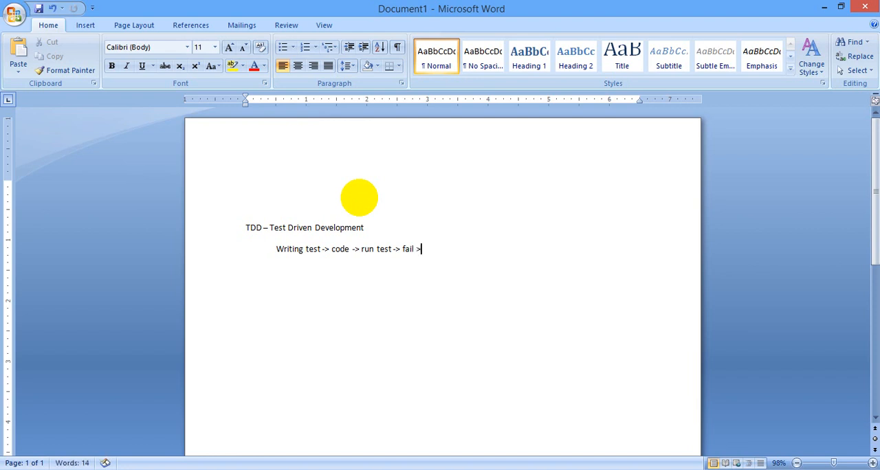
key(BackSpace)
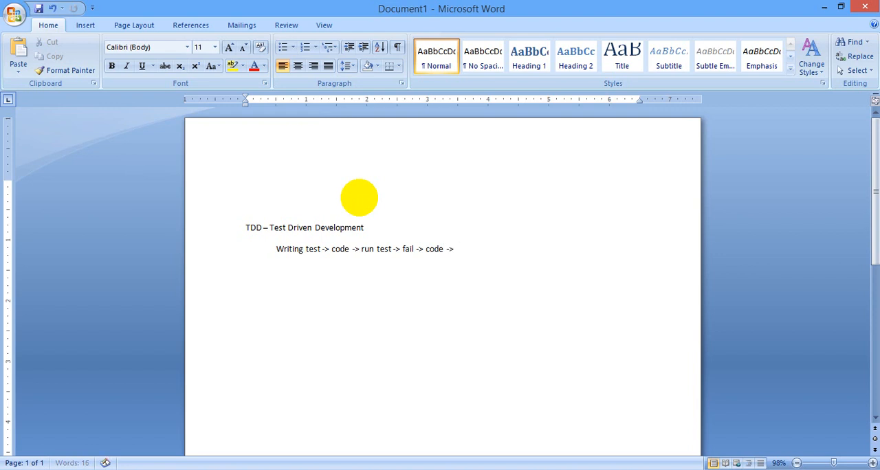
Finish the cycle line through run test -> pass -> refactor -> release
text(run test ->)
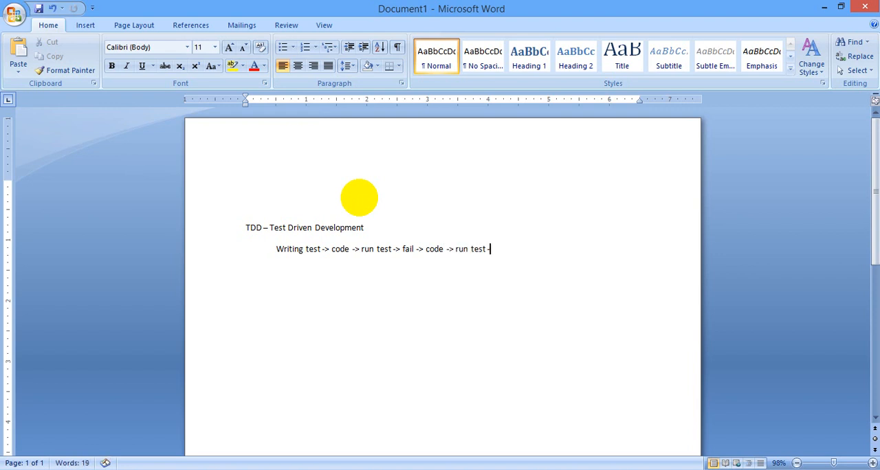
text(> all pa)
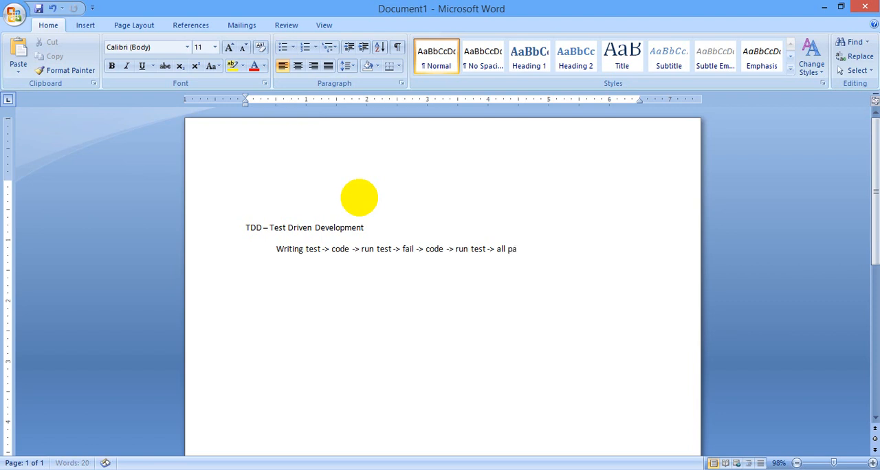
text(ss ->)
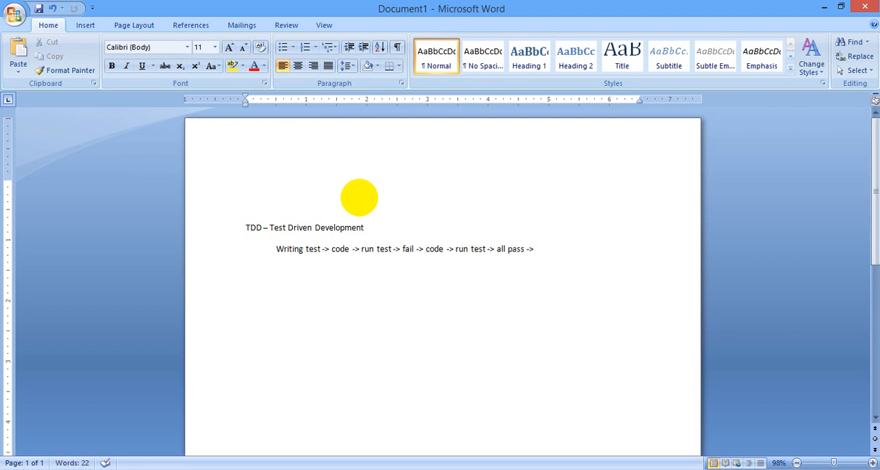
text(refactoring)
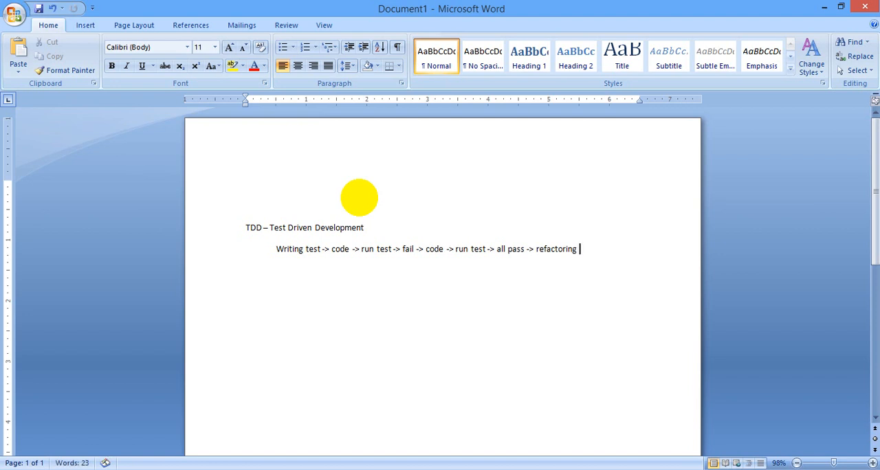
text(-> release)
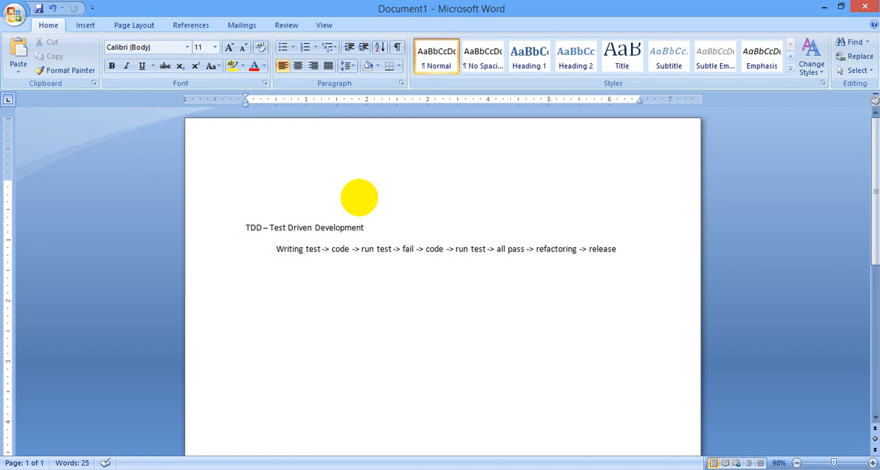
Add the line 'Agile -> short release cycles' below the TDD cycle
text(Agile ->)
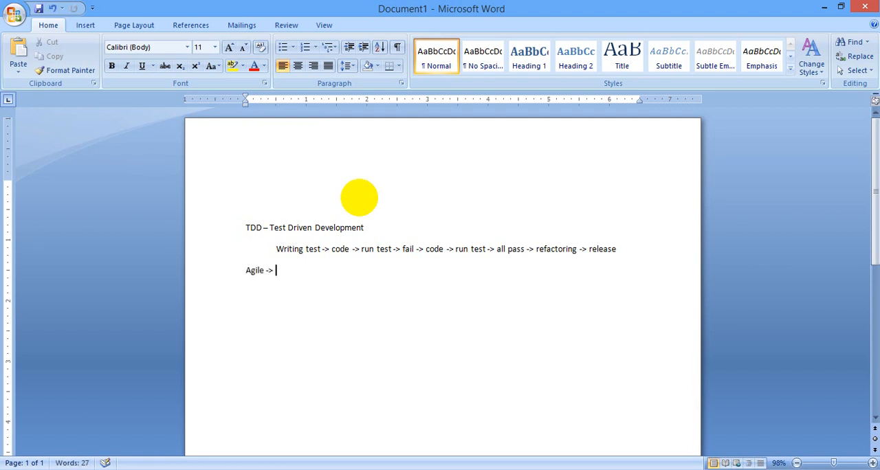
text(short release cycles)
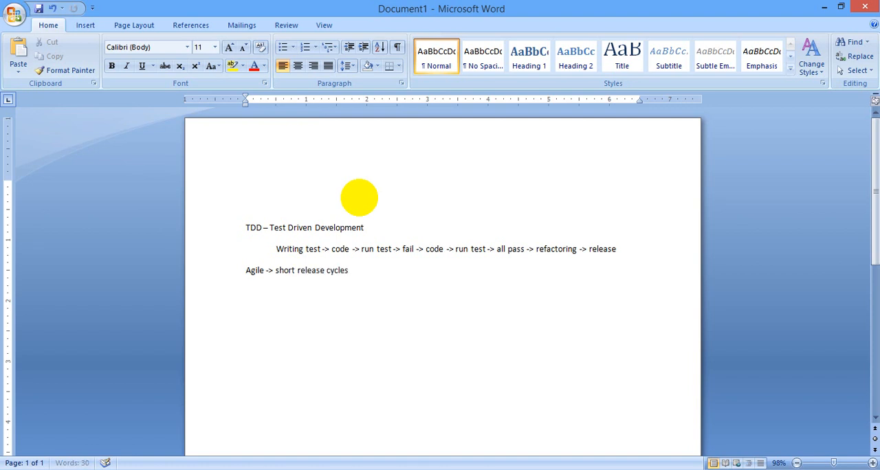
key(enter)
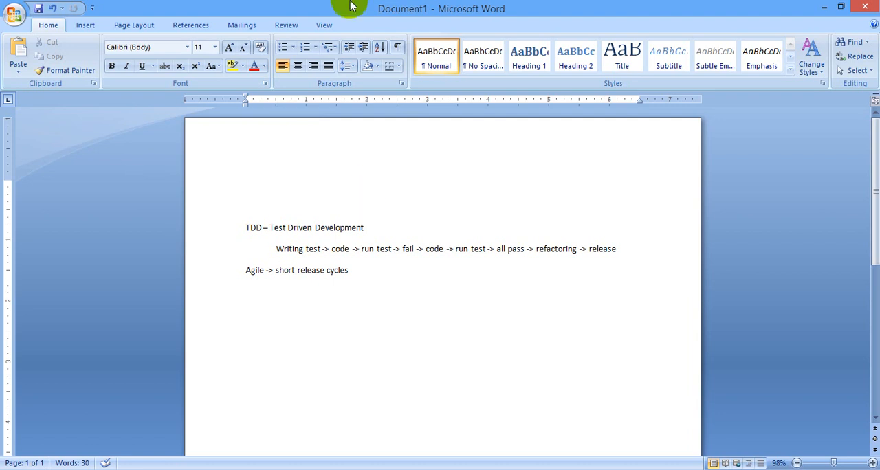
Write 'BDD – extension of TDD' lower on the page and begin an indented line beneath it
double_click(253, 228)
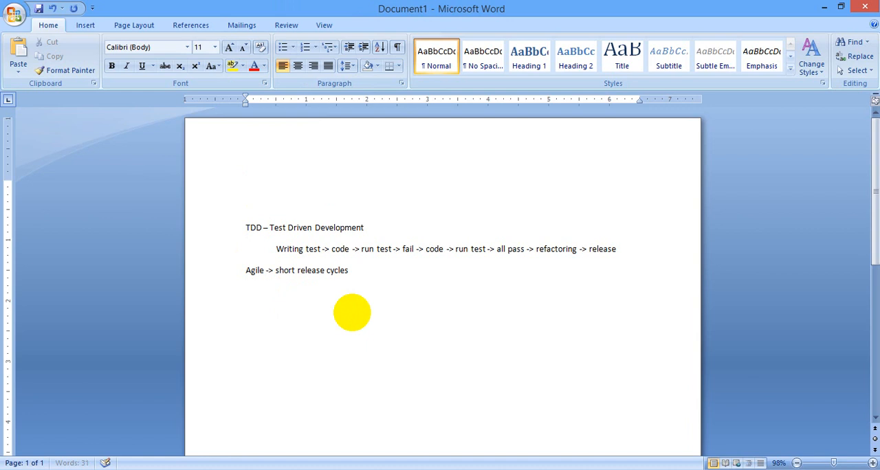
text(BDD -)
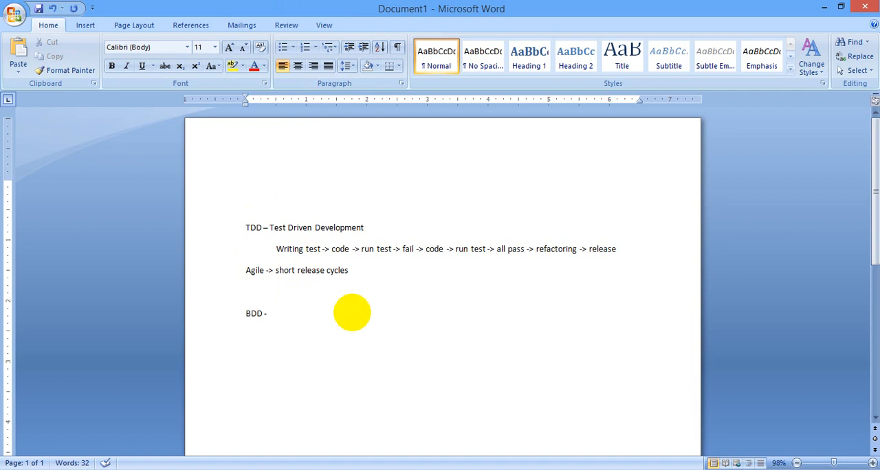
text(extension of T)
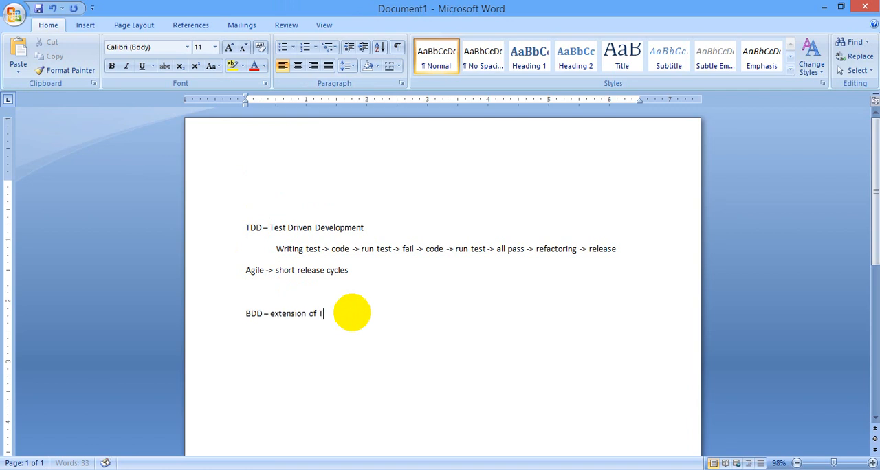
text(DD)
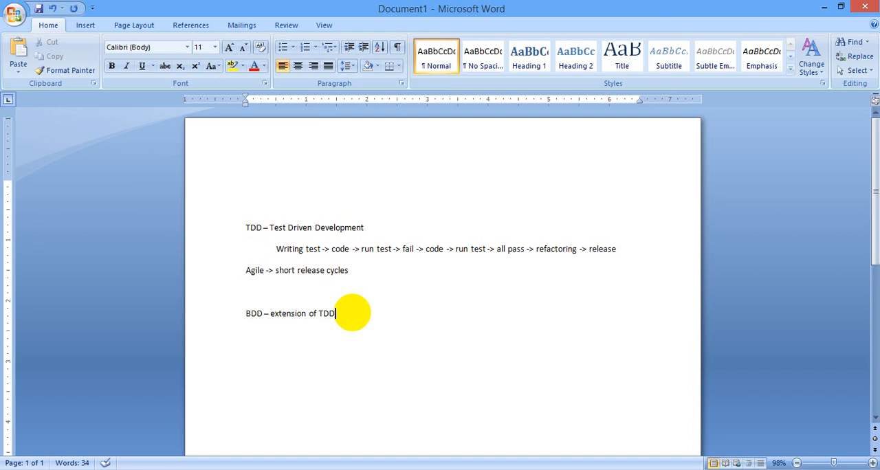
text(Bu)
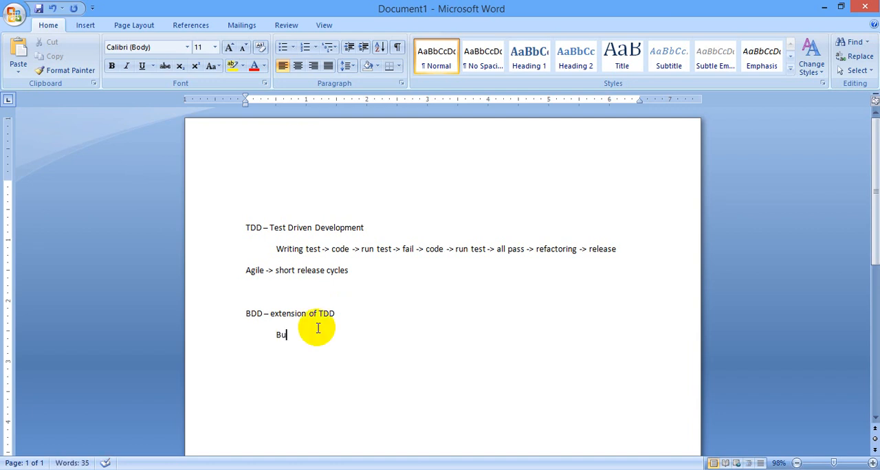
Complete the indented 'Business requirements' point under the BDD note
text(siness)
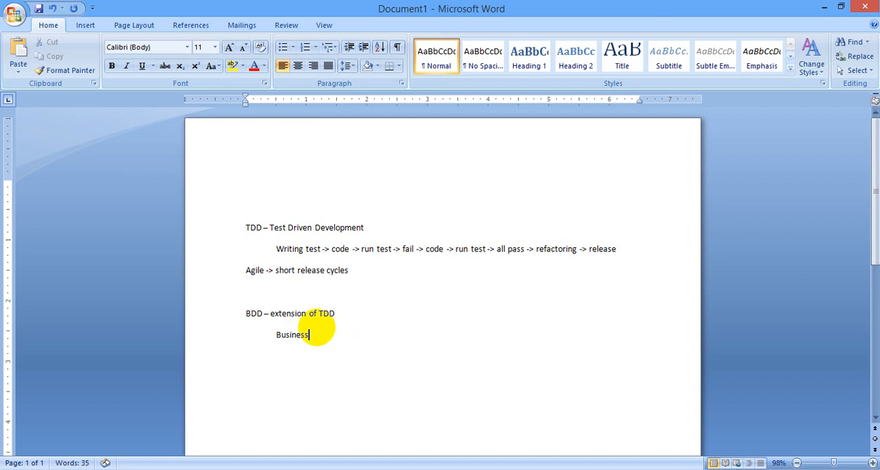
text(requir)
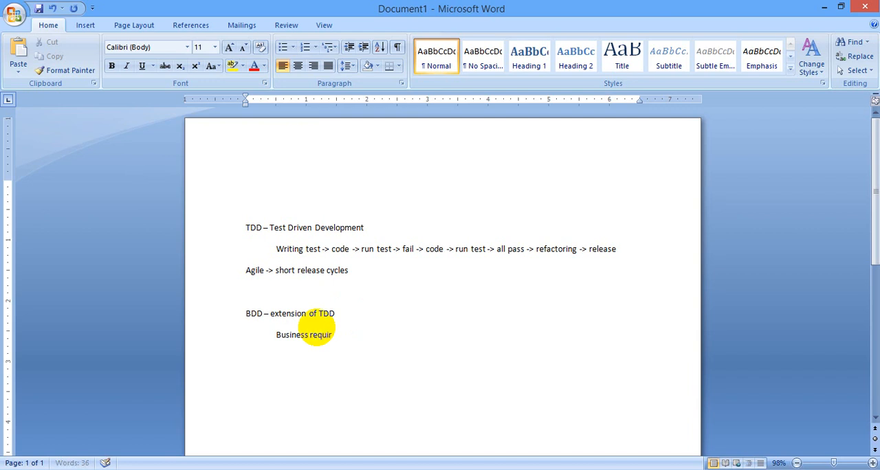
text(ements)
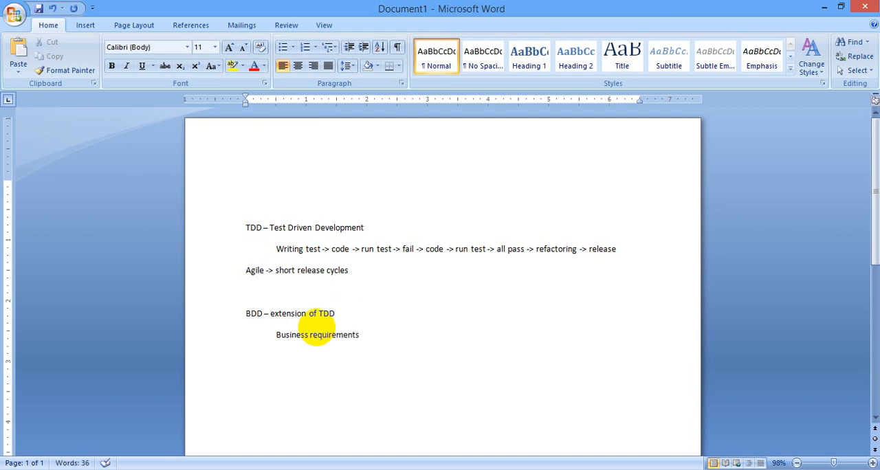
text(-)
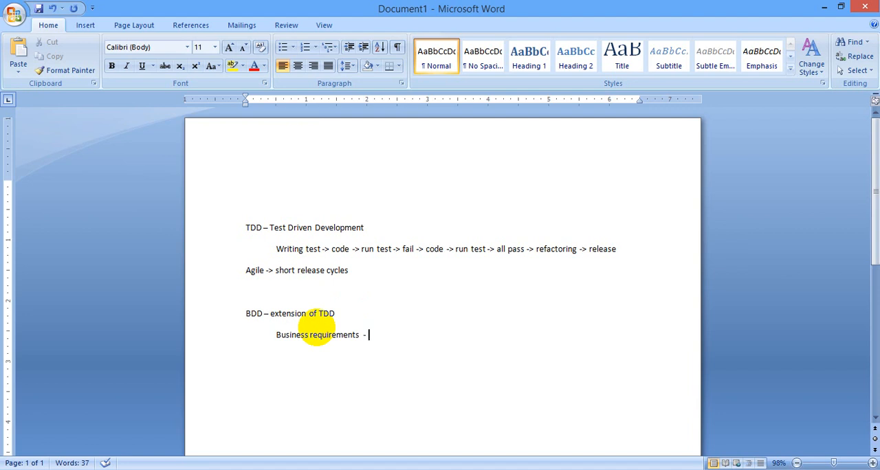
key(enter)
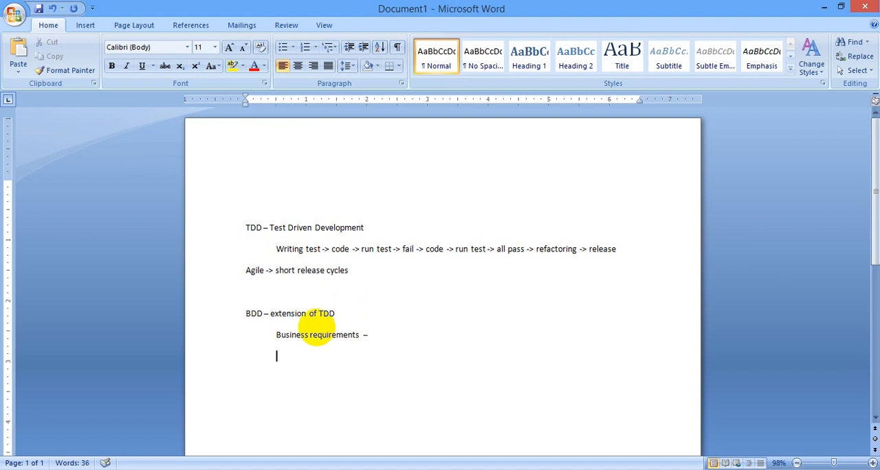
Add the point 'Features – Scenarios (test cases)', fixing the Features misspelling
text(scenarios)
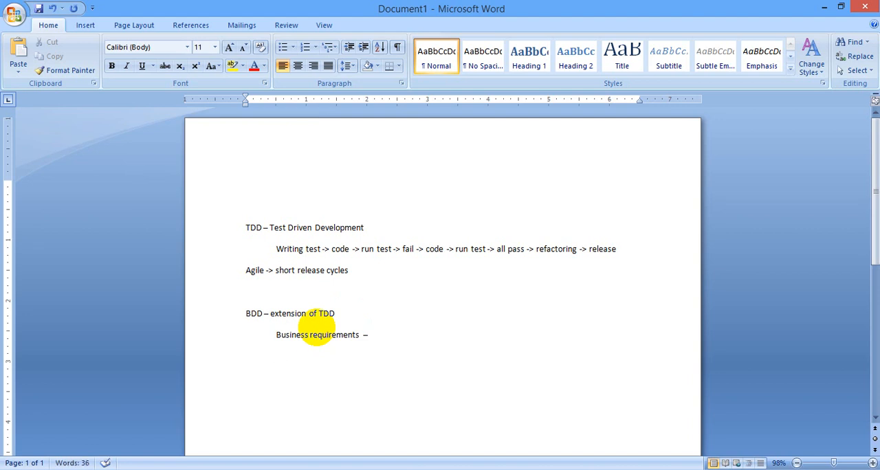
text(Fatures)
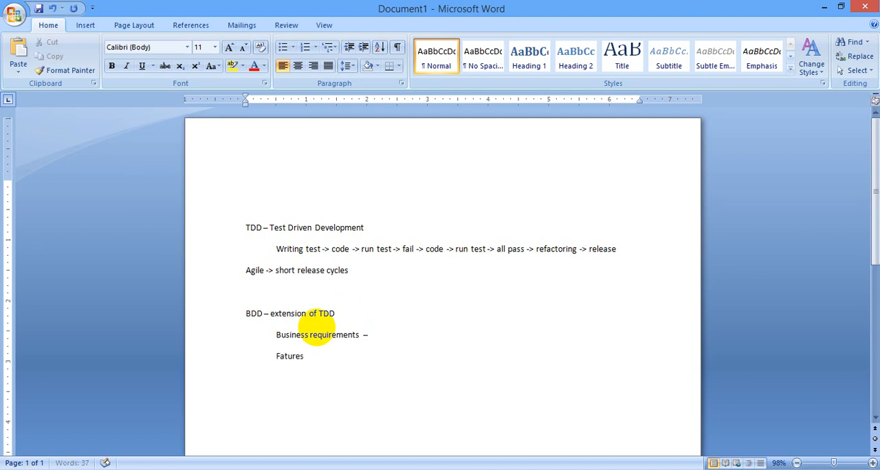
key(BackSpace)
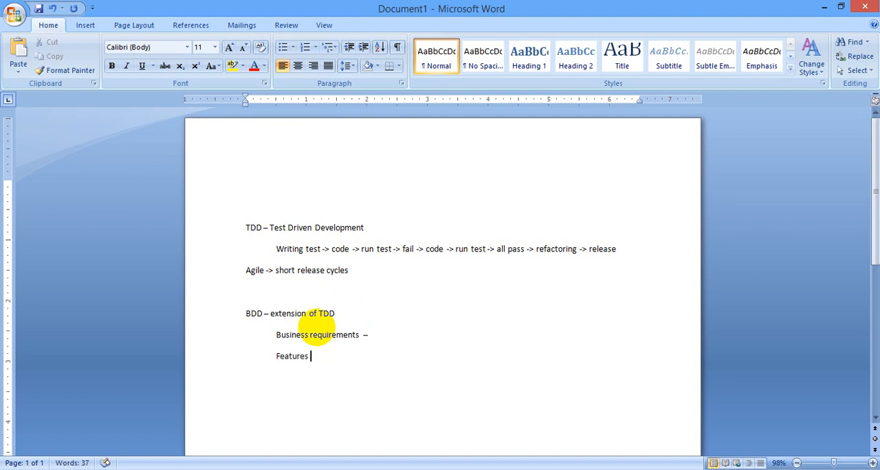
text(-)
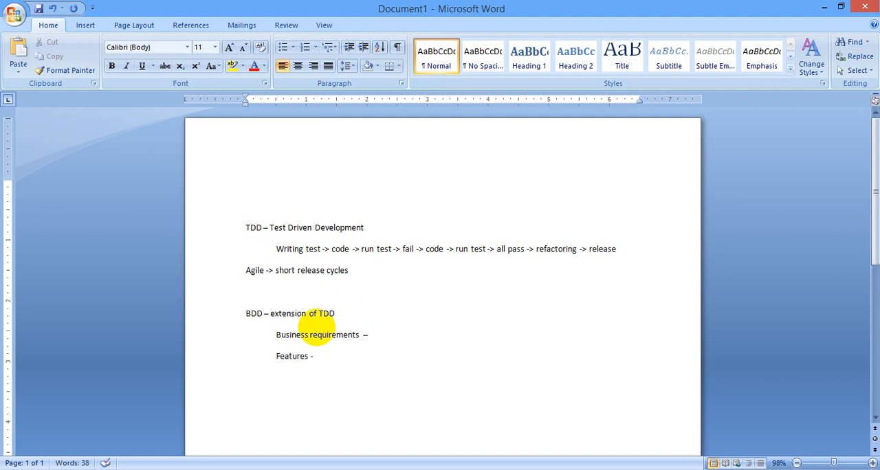
text(s)
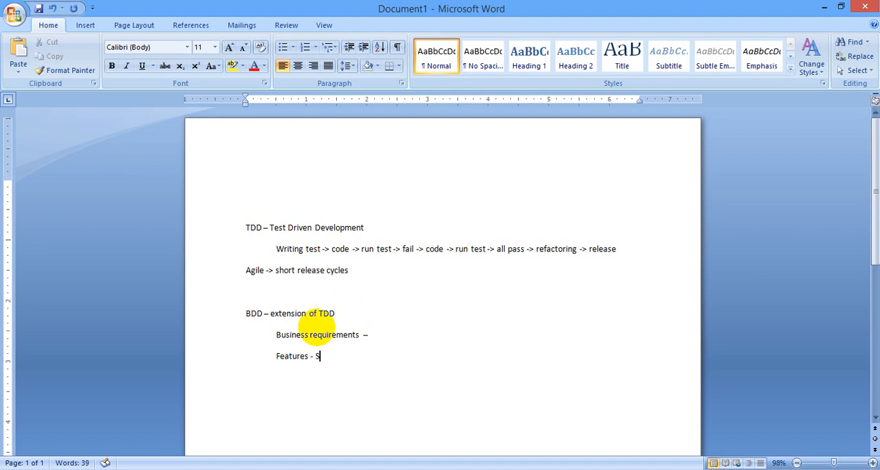
text(cenarios)
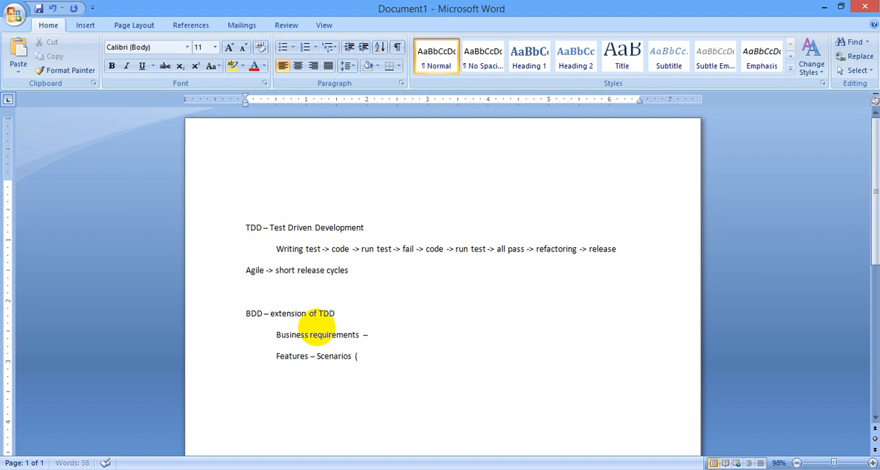
text((test cases))
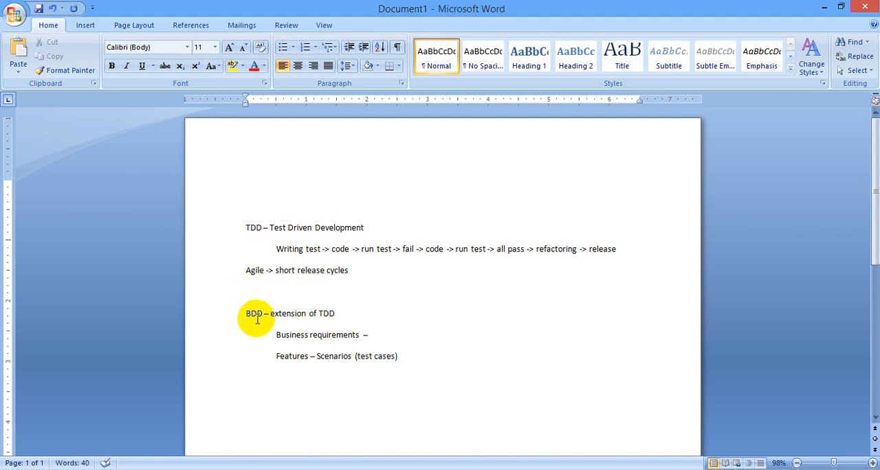
double_click(252, 314)
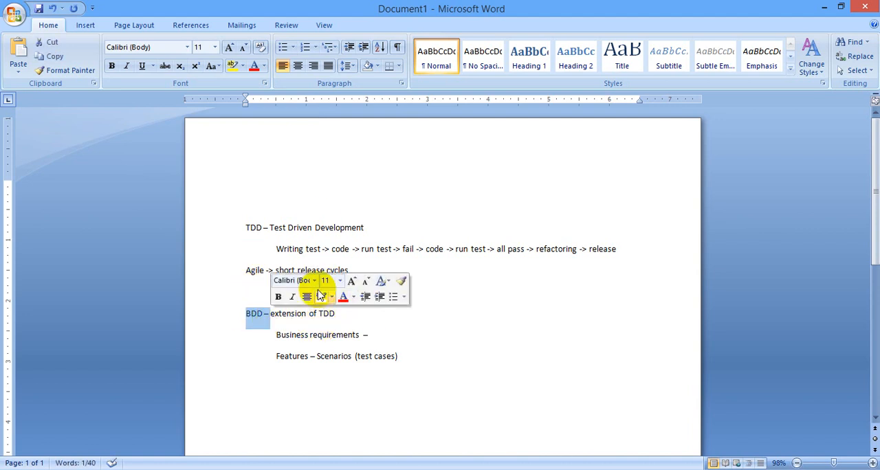
click(437, 349)
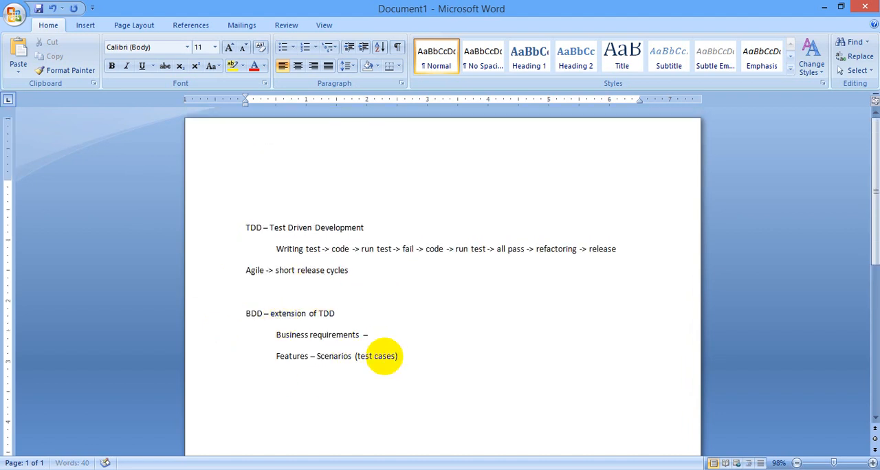
Add the points 'User Acceptance testing' and 'System testing'
text(U)
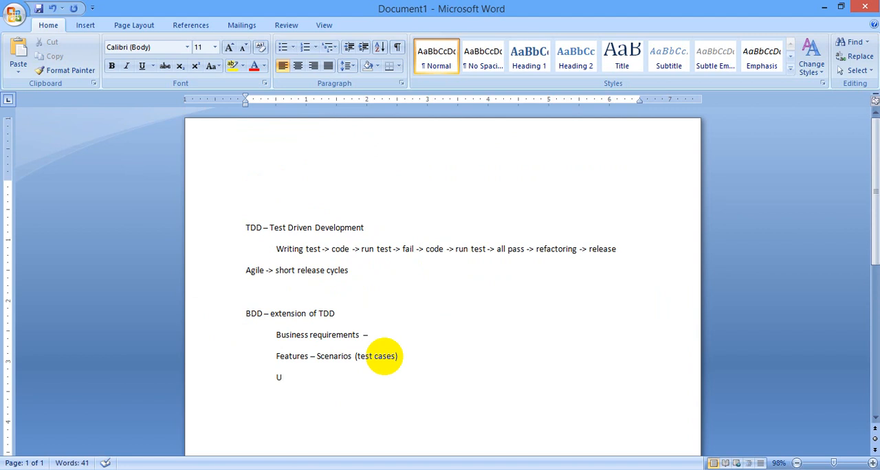
text(A)
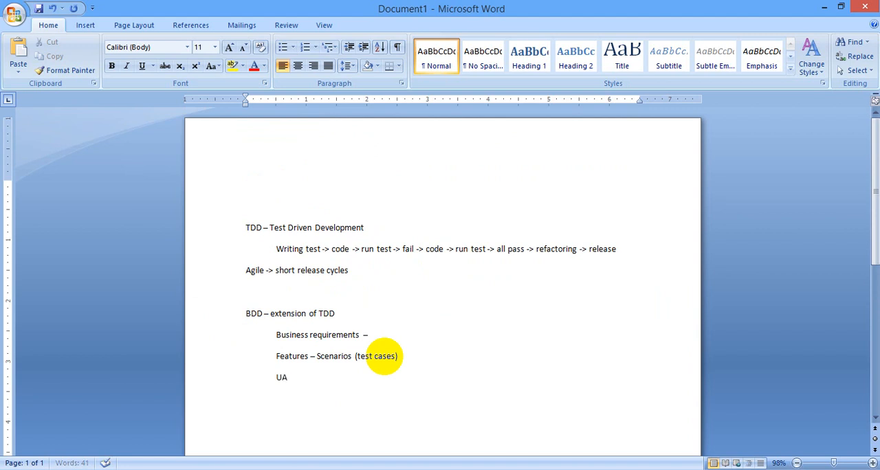
text(ser)
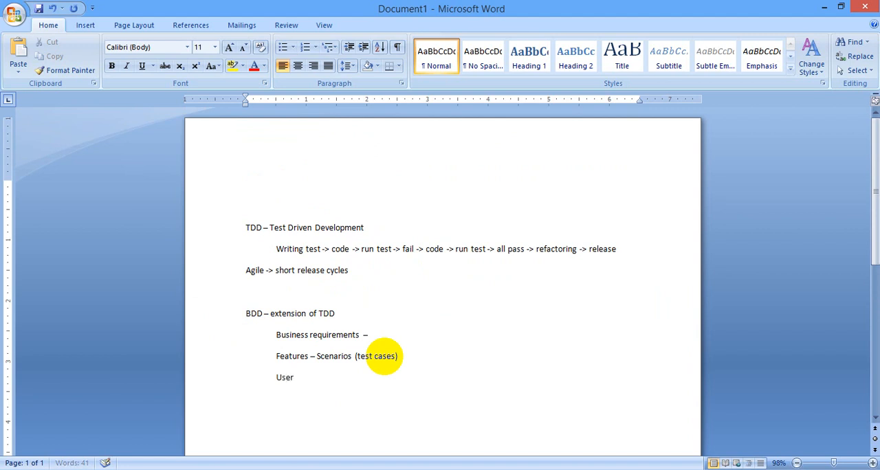
text(Acceptance testing)
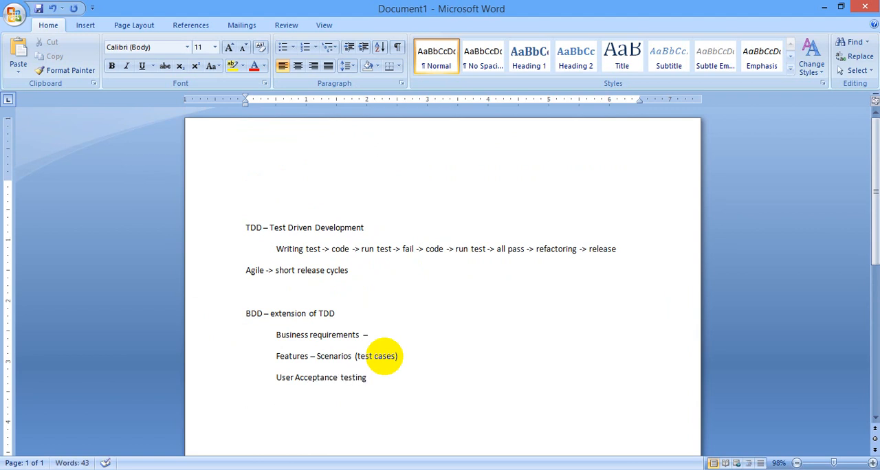
text(System tes)
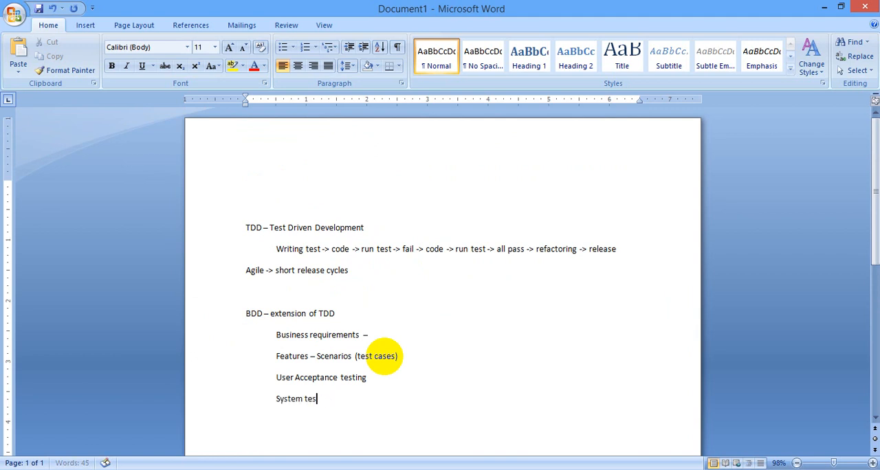
text(ting)
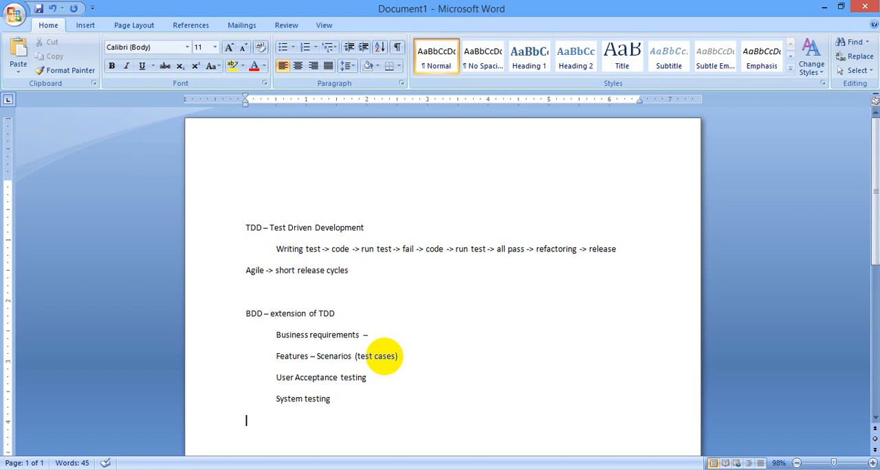
Add a Cucumber line with the indented point 'Supports BDD'
text(Caucumber –)
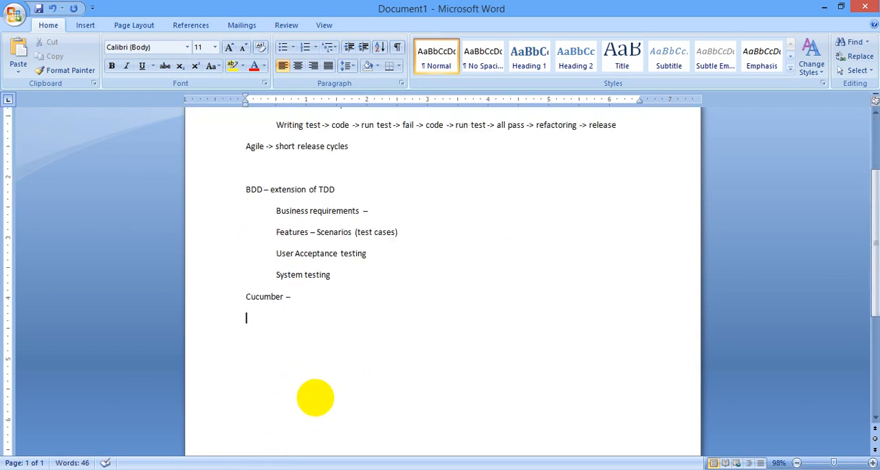
key(tab)
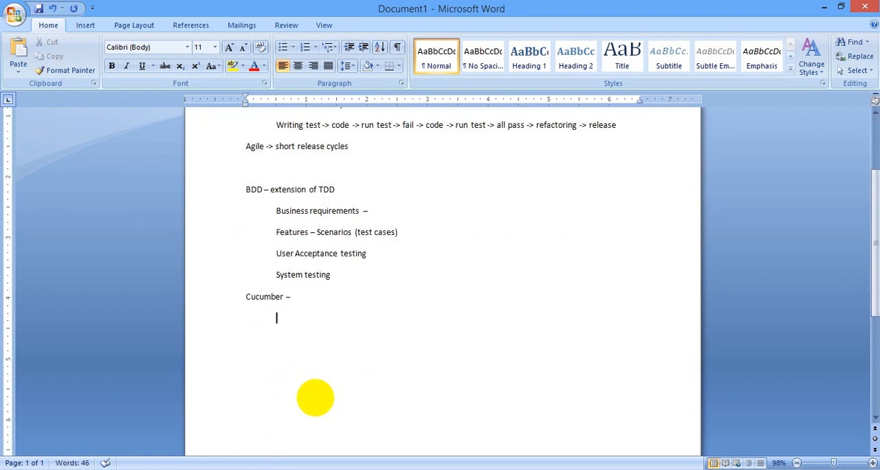
text(su)
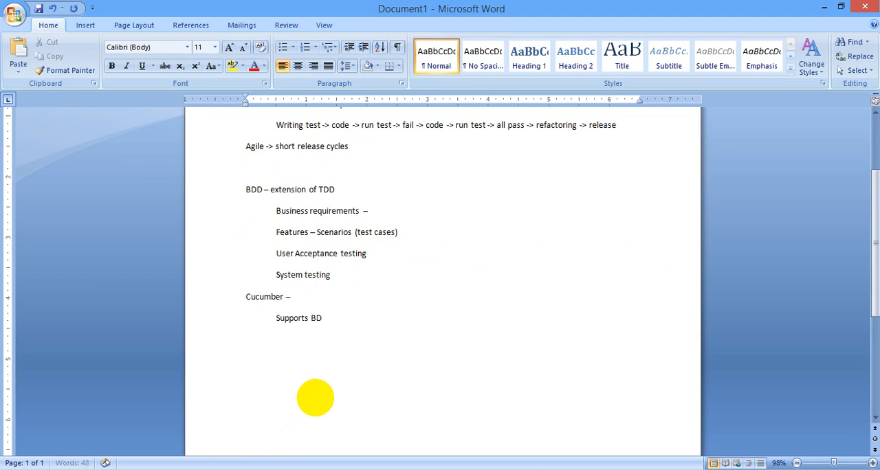
text(D)
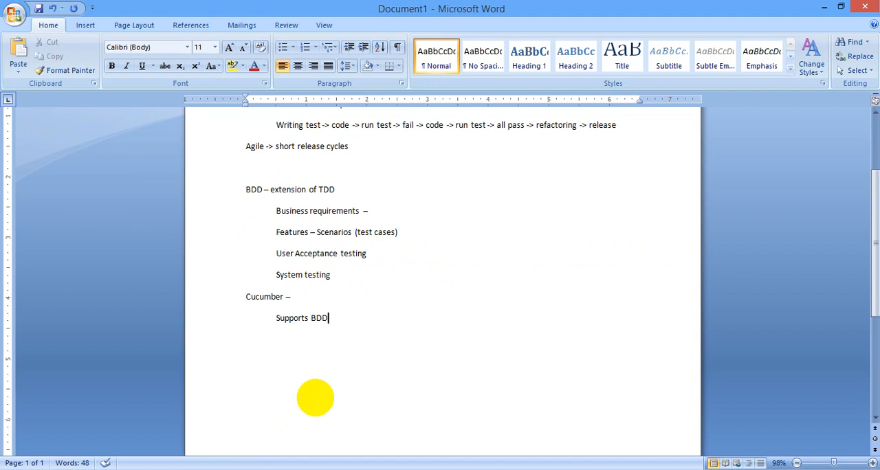
Add 'Other tools – SpecFlow JBehave', correcting JBehave via the spelling suggestions
text(Other tools -)
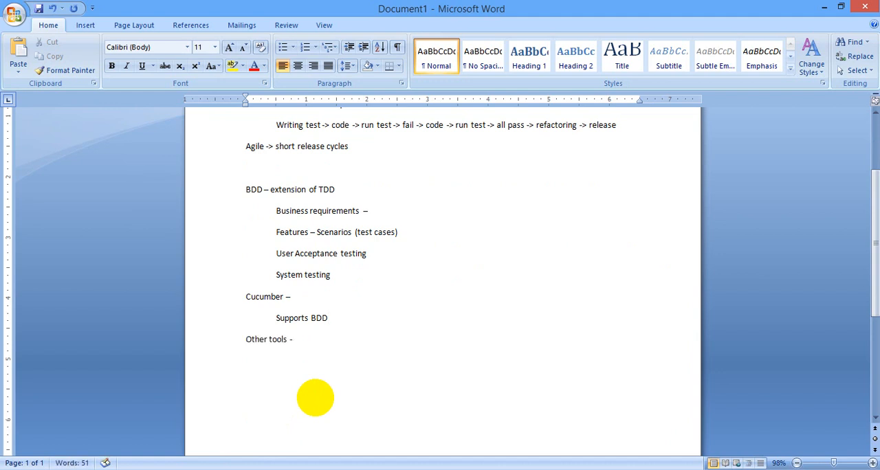
text(S)
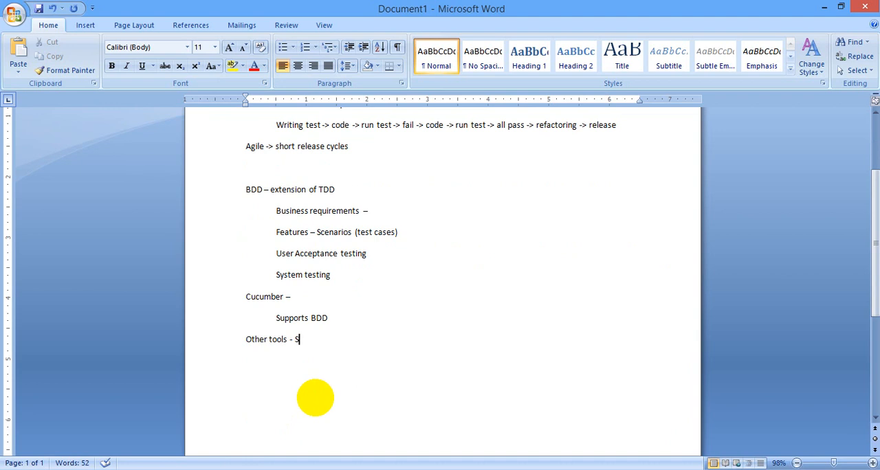
key(BackSpace)
text(J)
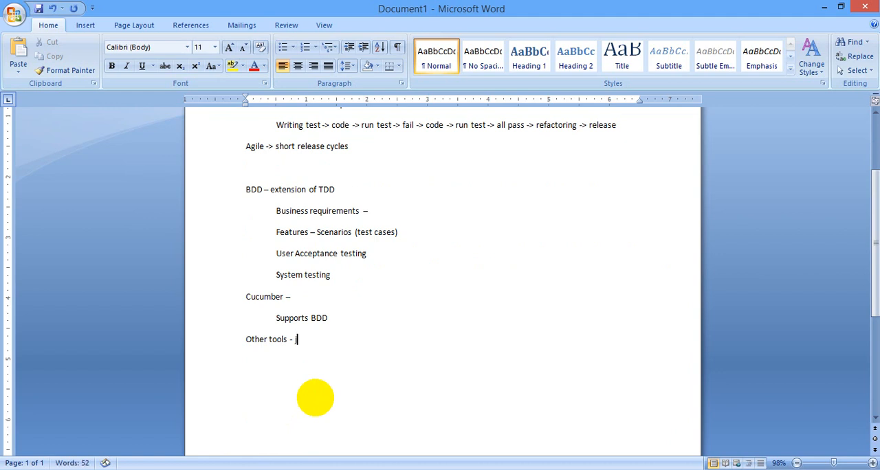
text(Spe)
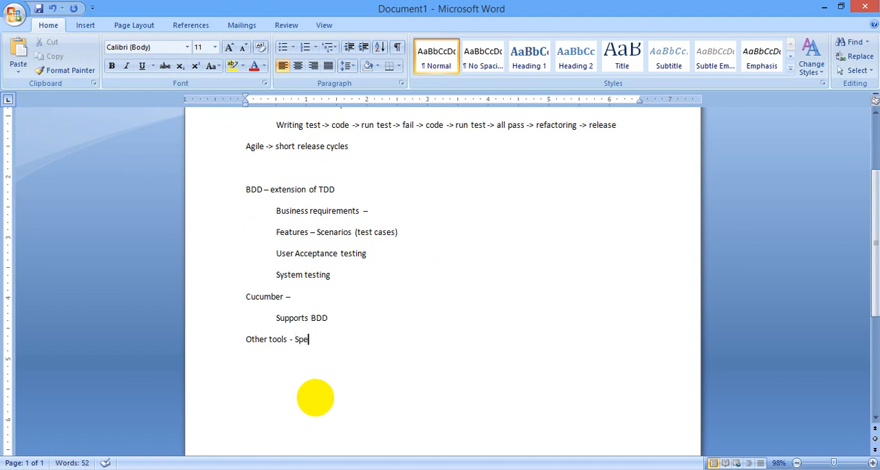
text(cFlow)
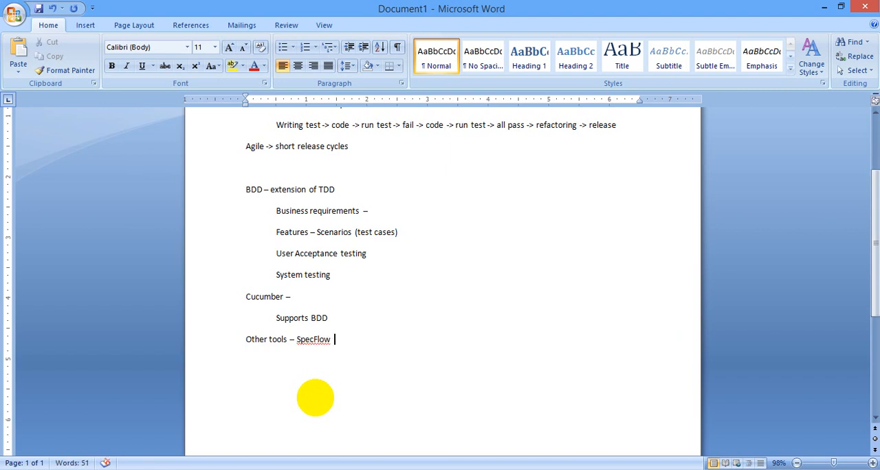
text(JBeh)
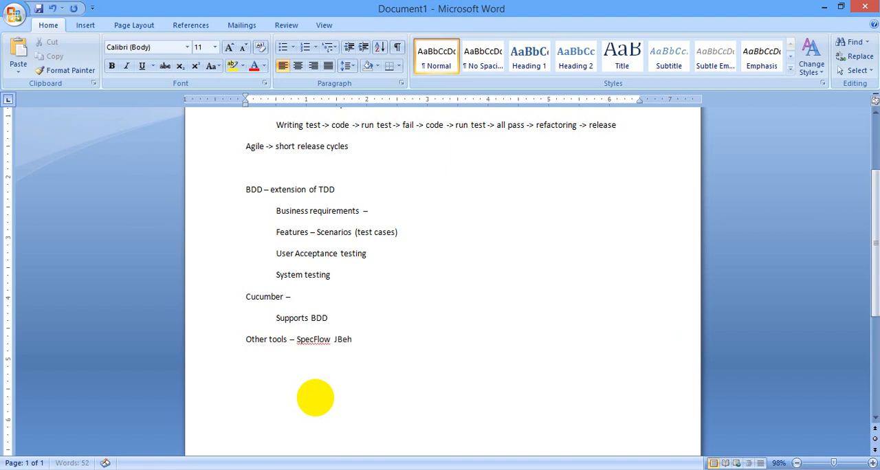
text(a)
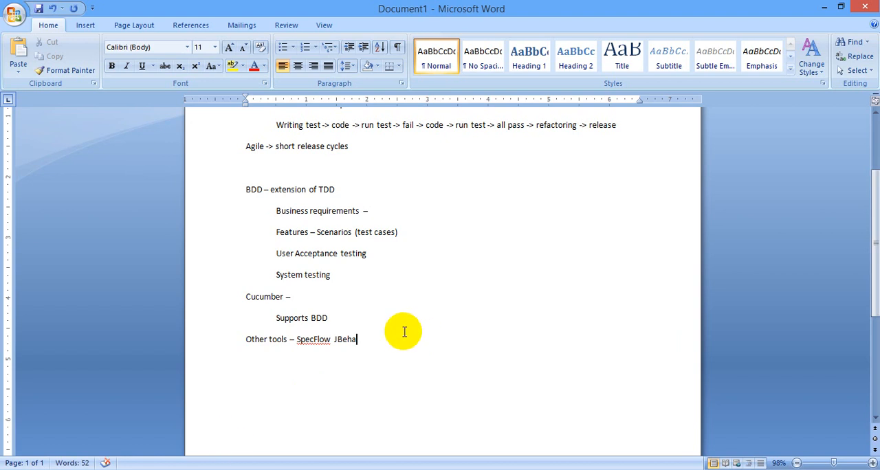
text(vie)
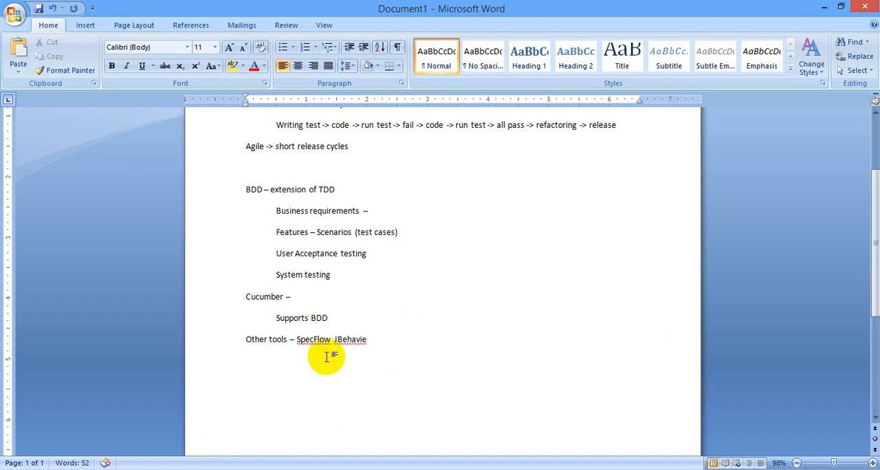
right_click(352, 338)
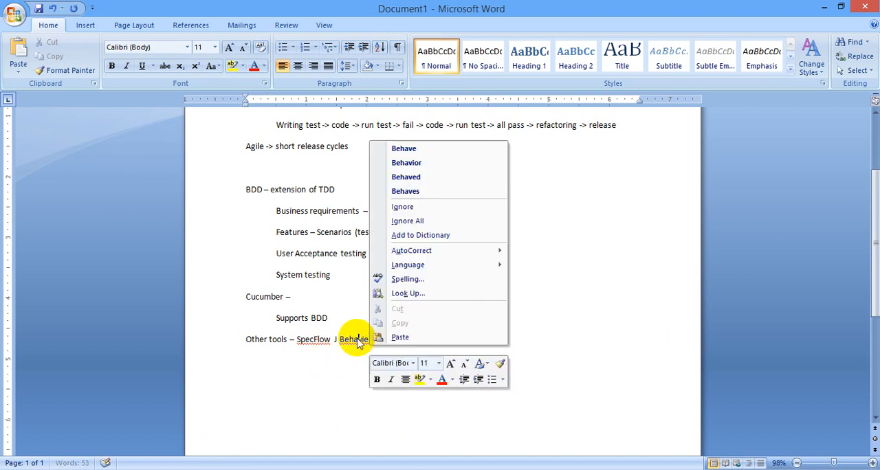
mouse_move(433, 164)
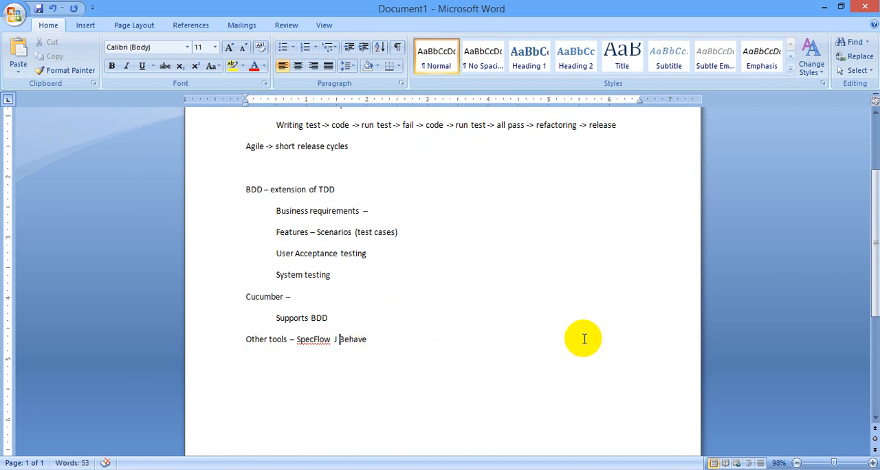
key(Backspace)
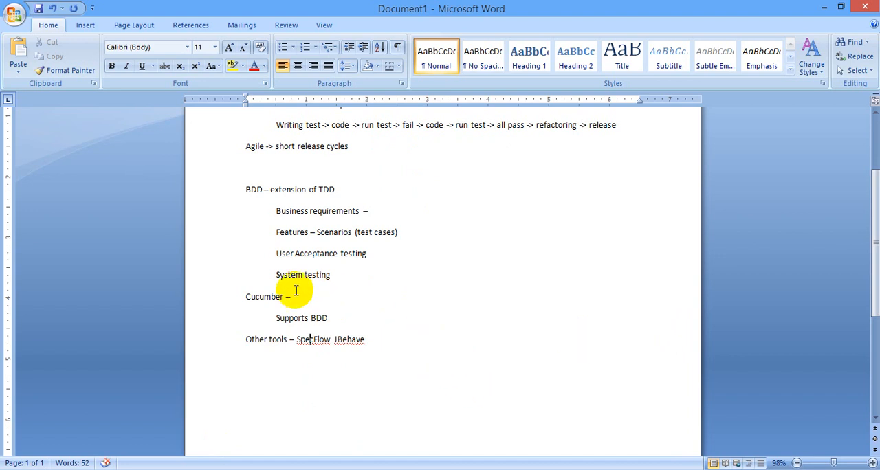
mouse_move(382, 347)
text(C)
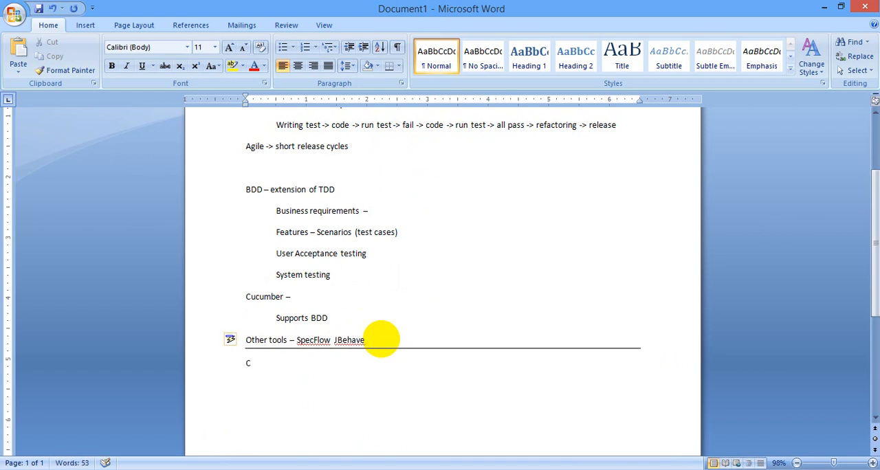
Start the line 'Cucumber – framework to write business'
text(ucumber -)
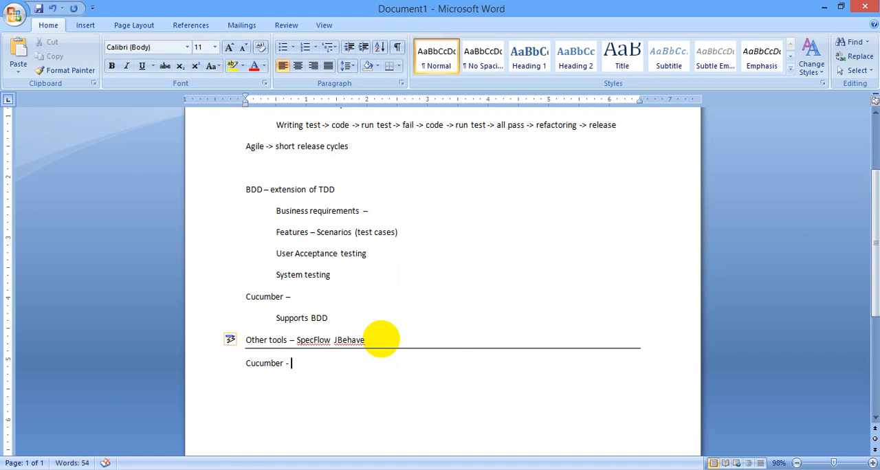
text(framework)
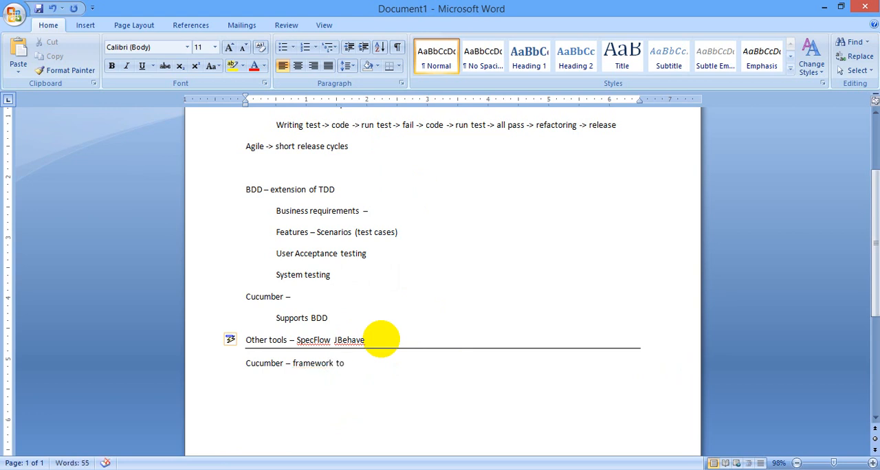
text(to)
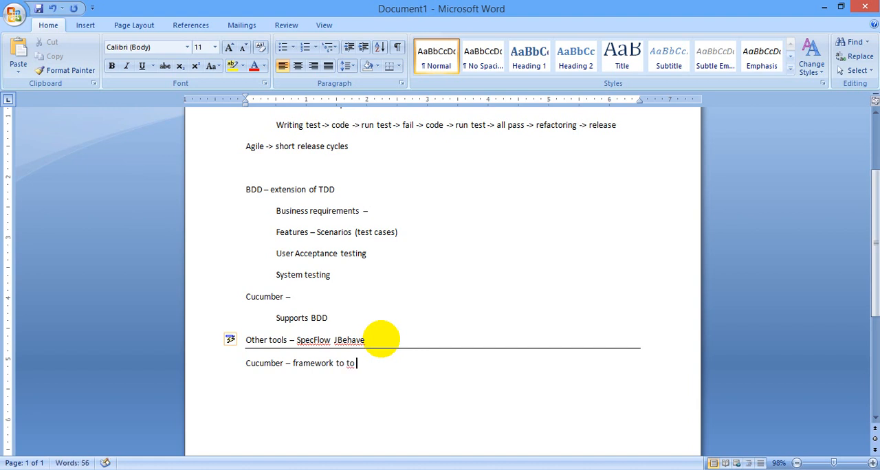
text(rite)
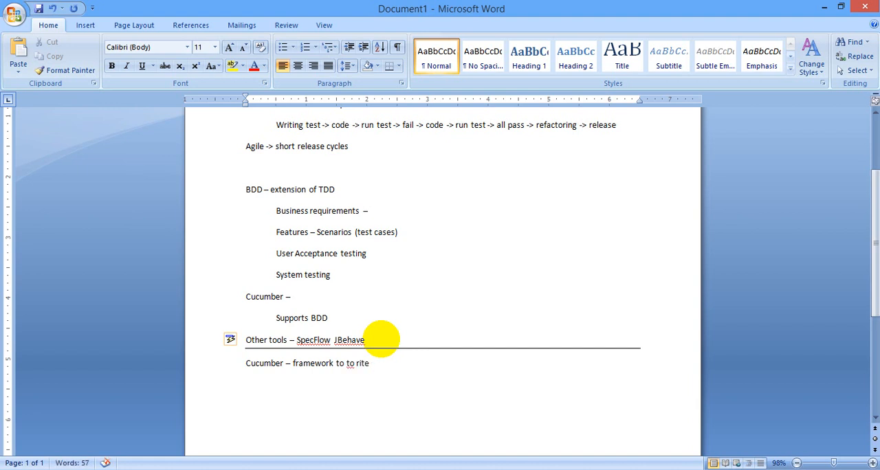
text(business)
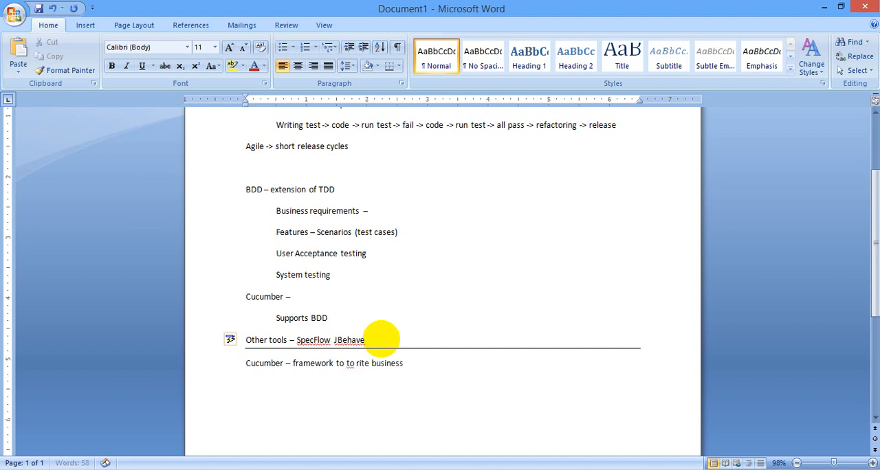
Finish it with 'feature scenarios tests.', fixing the misspelled feature via suggestions
text(fature)
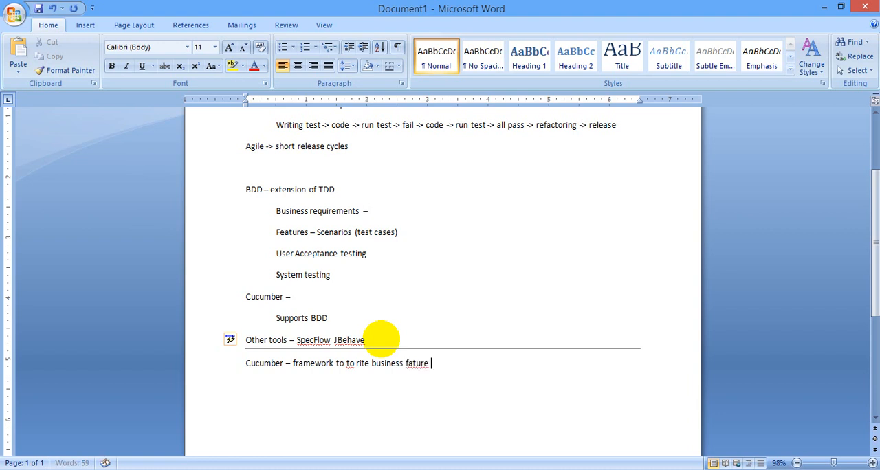
text(scenarios te)
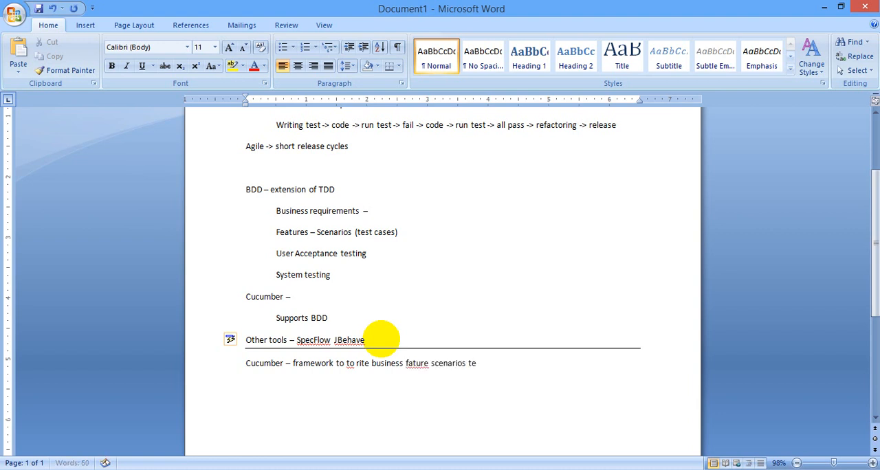
text(st)
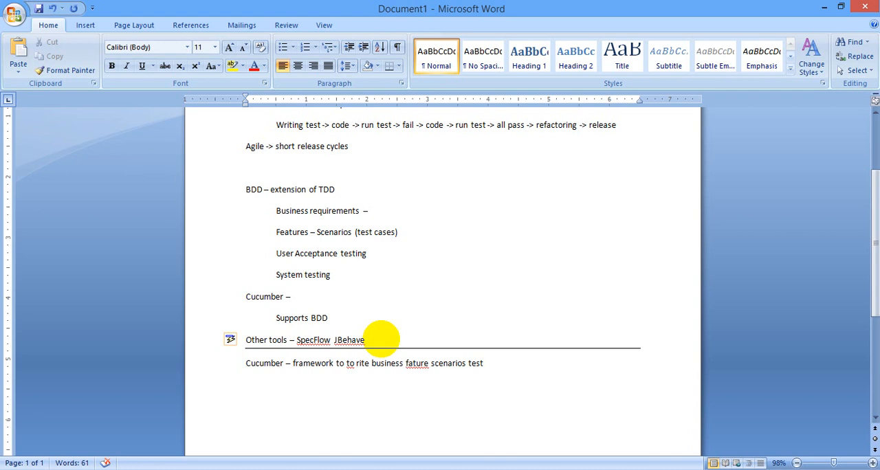
right_click(413, 363)
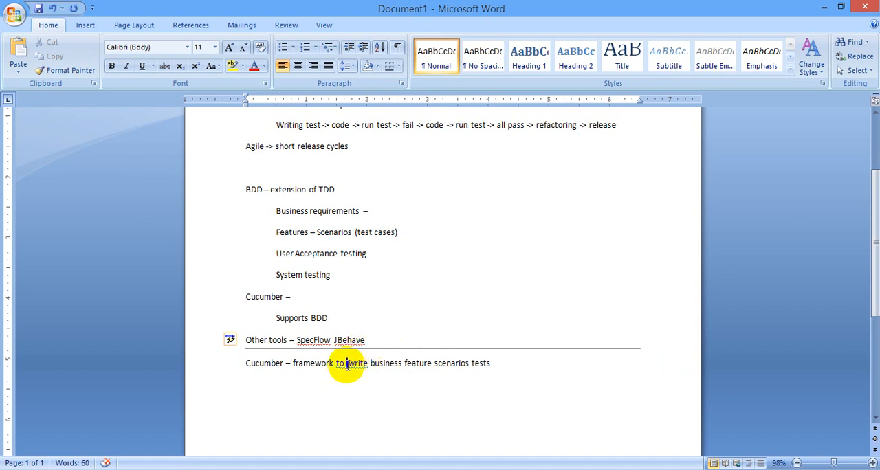
text(.)
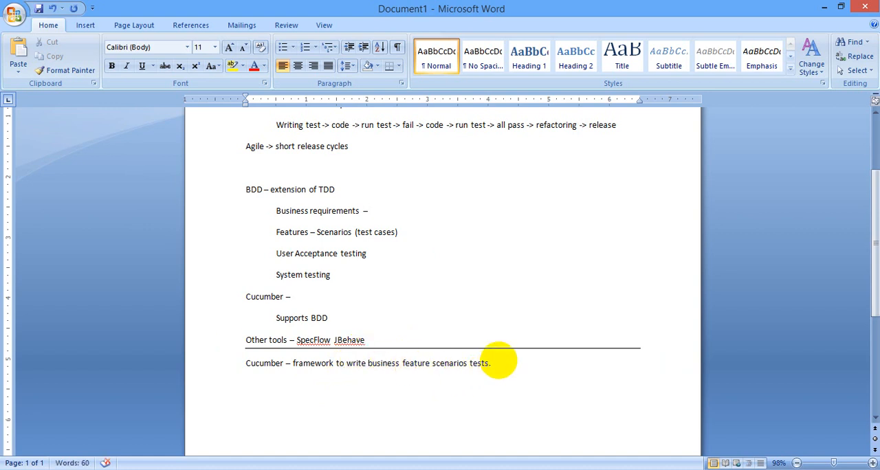
key(enter)
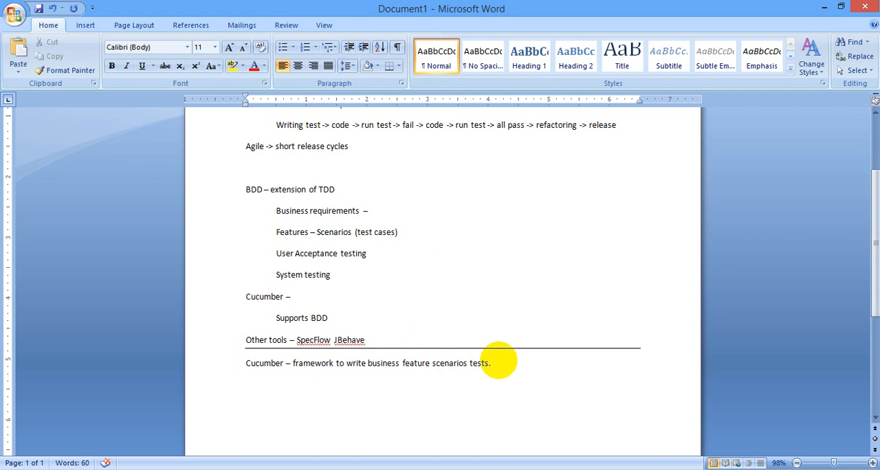
key(enter)
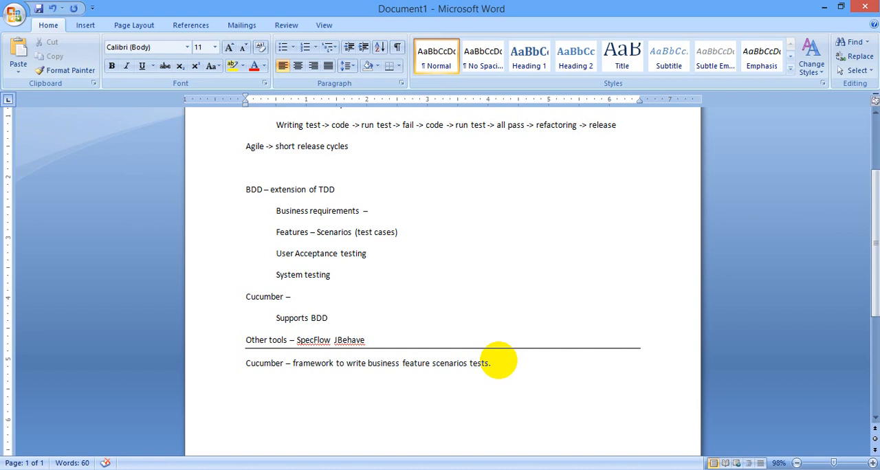
key(enter)
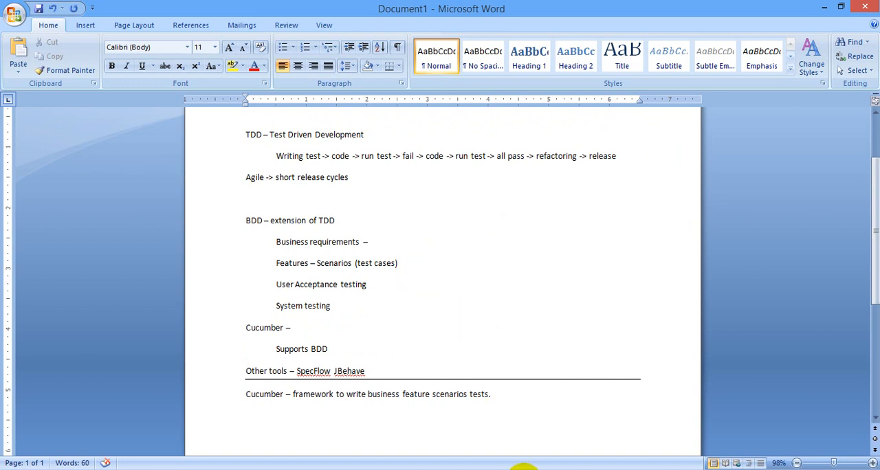
key(alt)
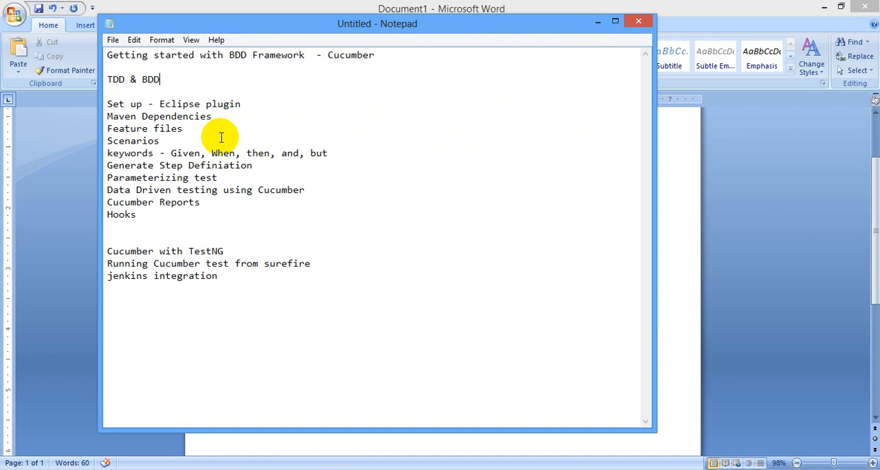
In the Notepad outline, move from the TDD & BDD topic to the Set up - Eclipse plugin topic
double_click(115, 80)
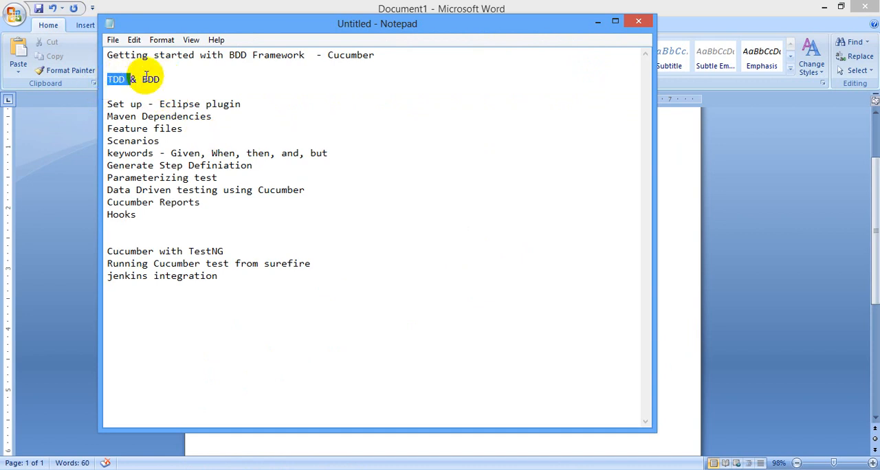
click(161, 83)
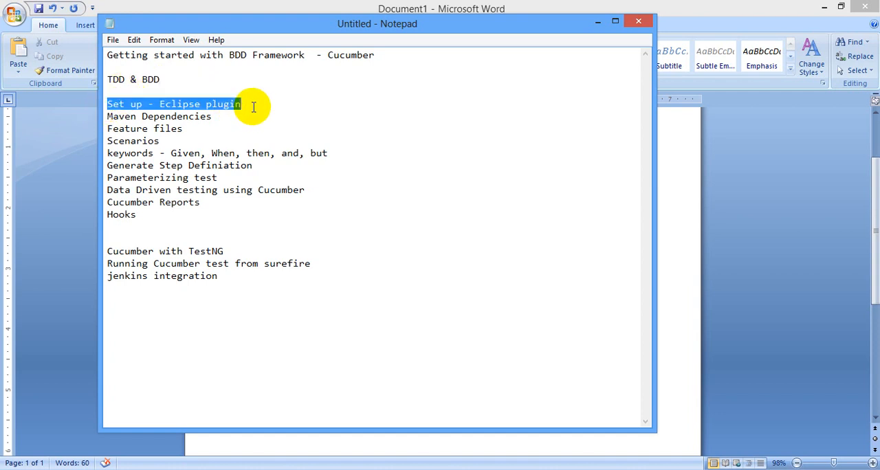
click(192, 104)
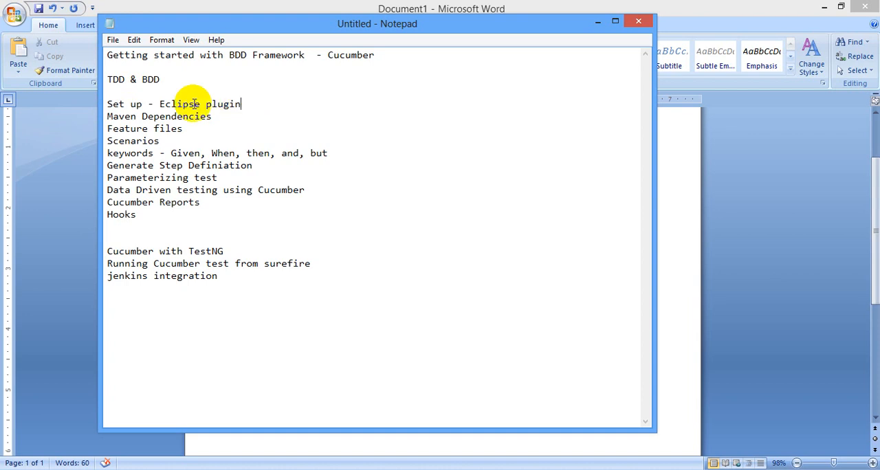